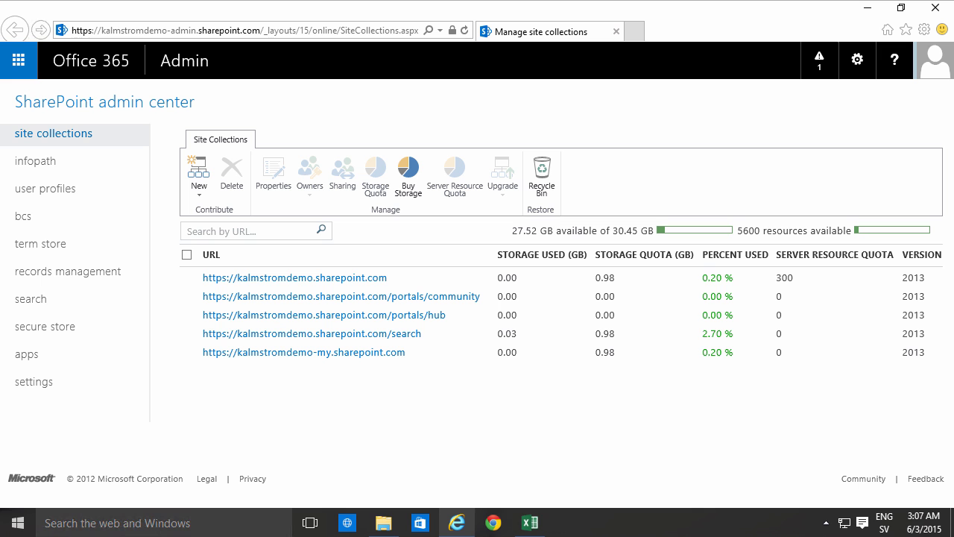
mouse_move(131, 112)
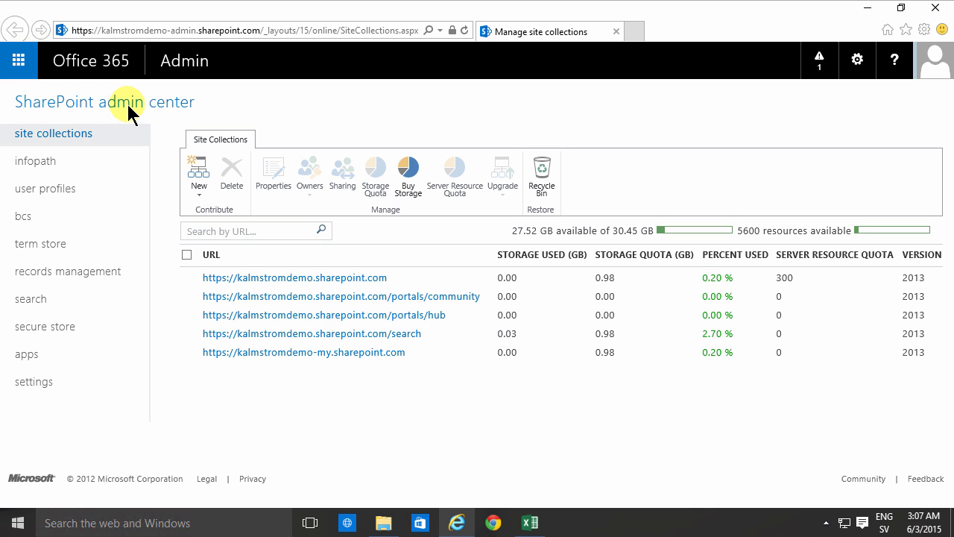
mouse_move(83, 110)
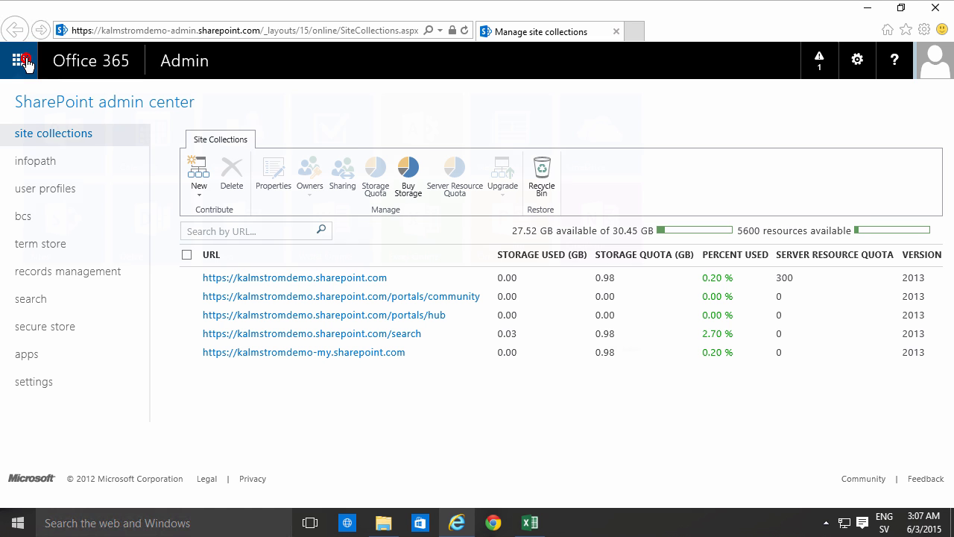
Open the Office 365 admin center home page via the app launcher's Admin tile.
left_click(19, 61)
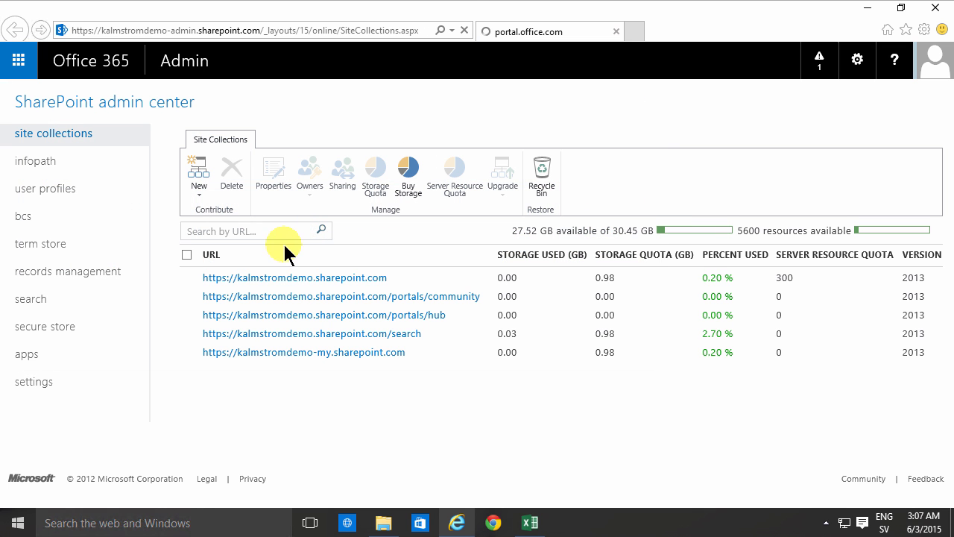
left_click(15, 29)
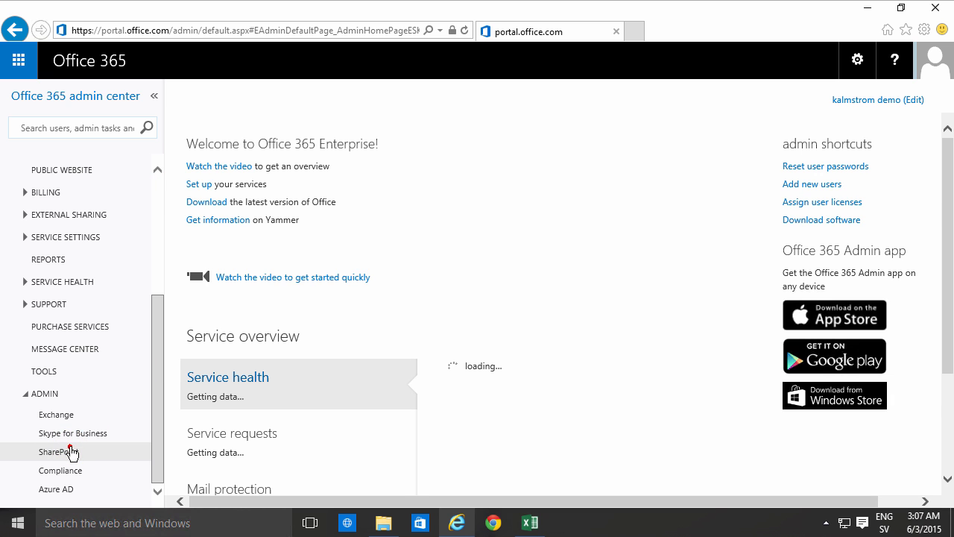
Open the SharePoint admin center and start a new Private Site Collection form.
left_click(52, 452)
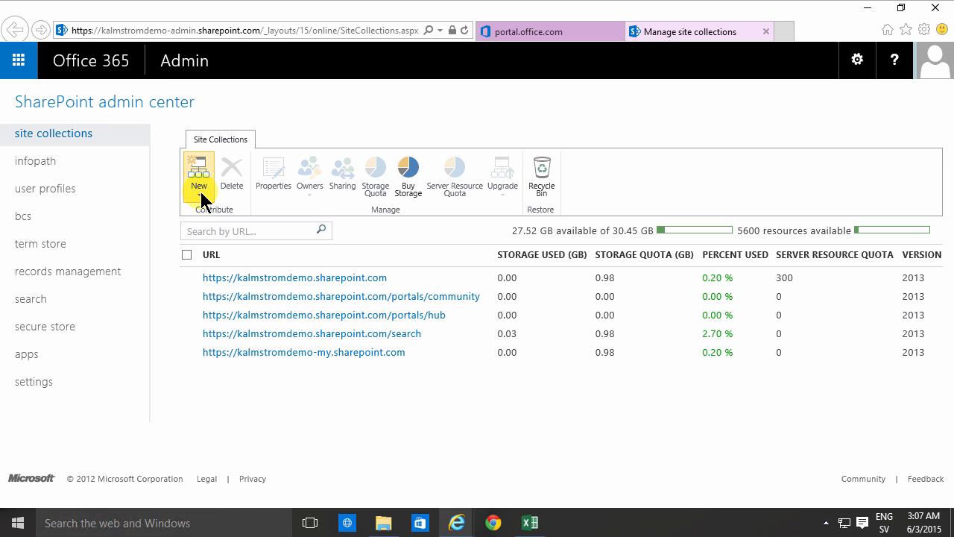
mouse_move(198, 172)
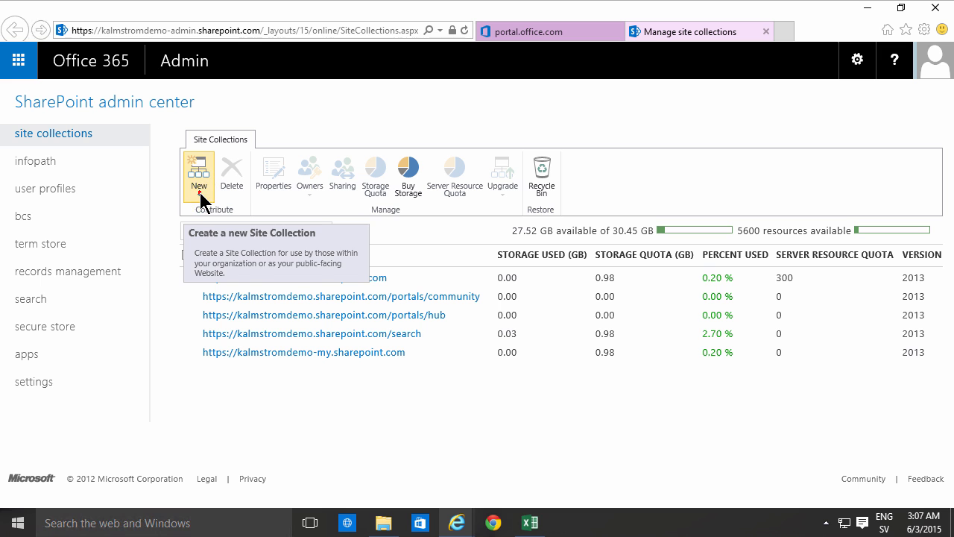
left_click(198, 177)
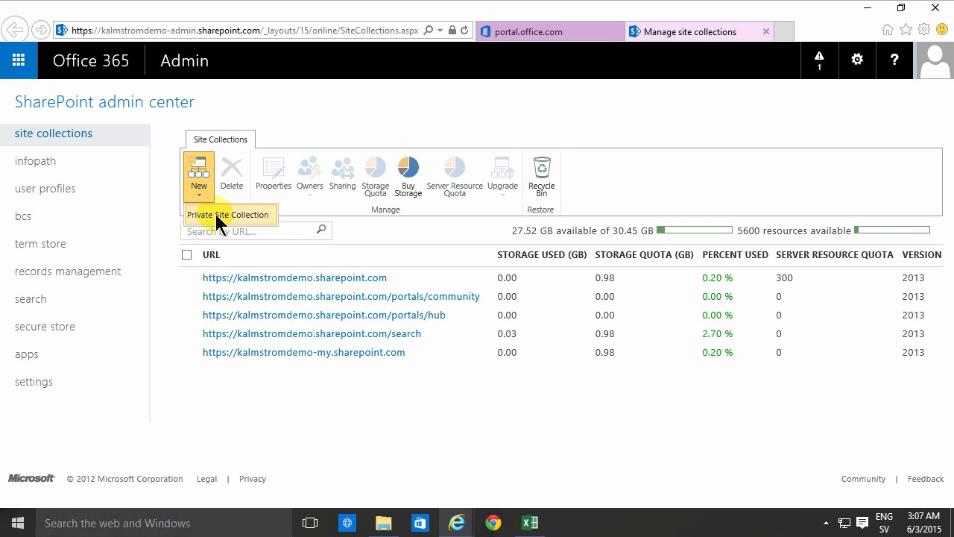
left_click(227, 215)
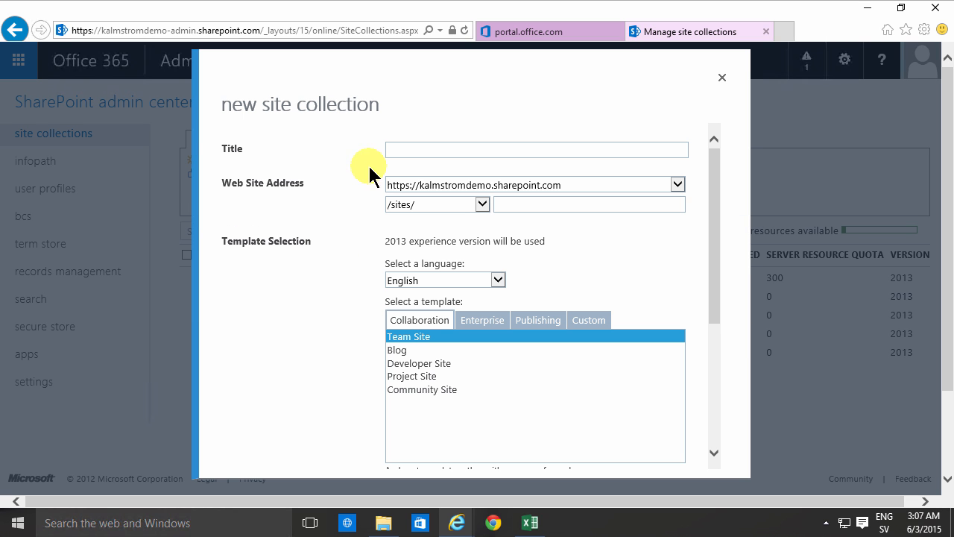
mouse_move(395, 71)
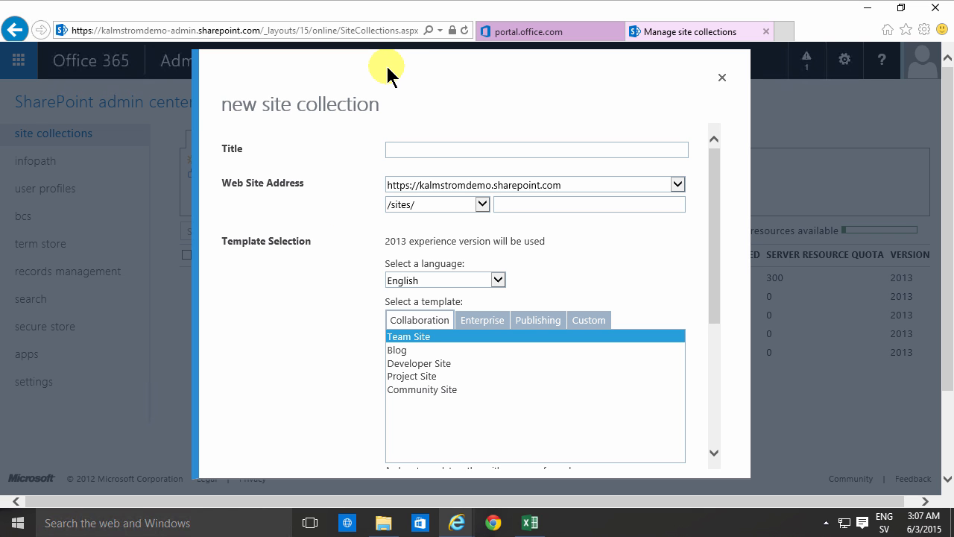
mouse_move(375, 81)
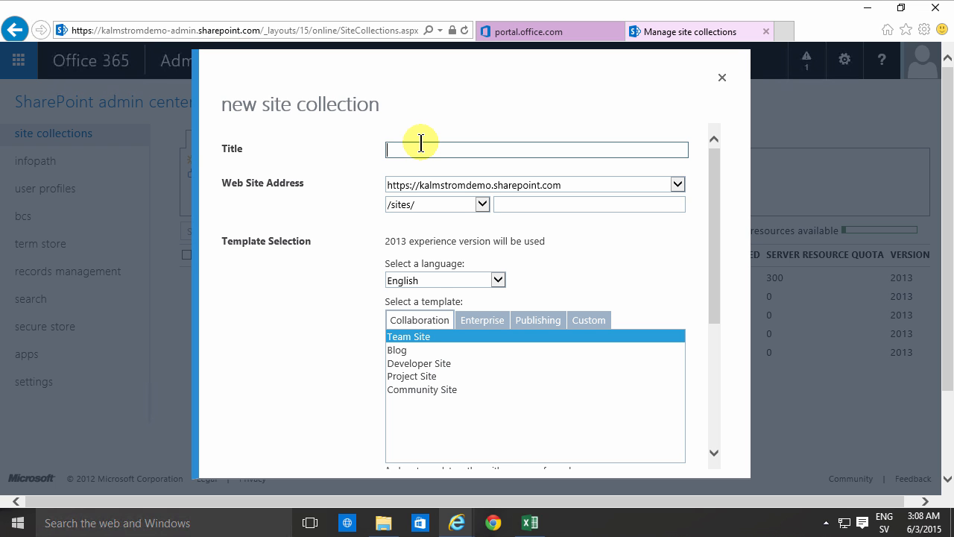
Enter title 'Finance' and URL 'finance' under the /sites/ path.
type("Fin")
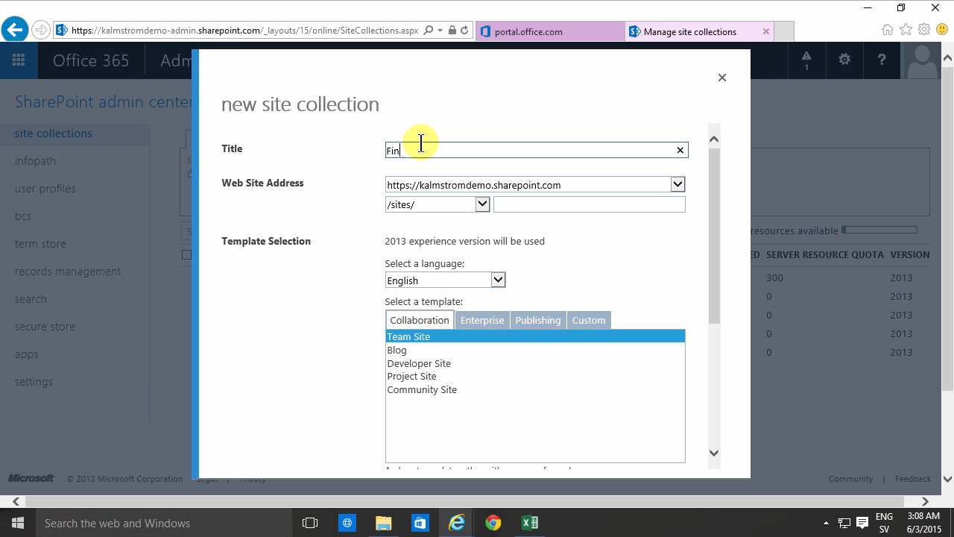
type("ance")
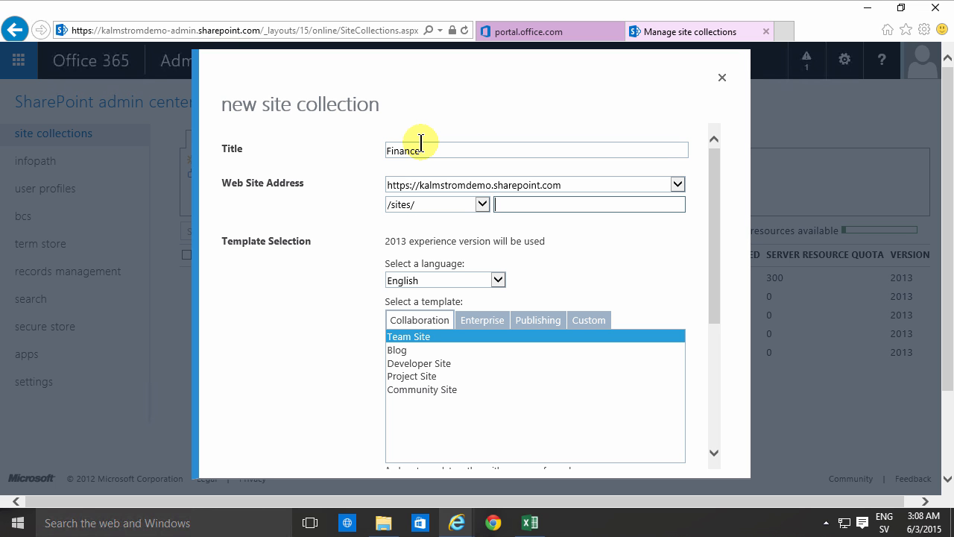
type("fin")
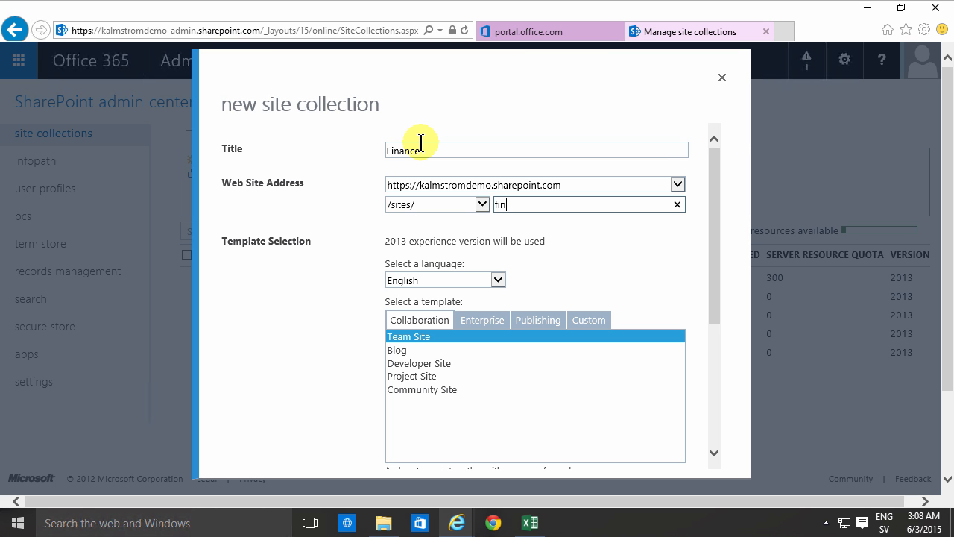
type("ance")
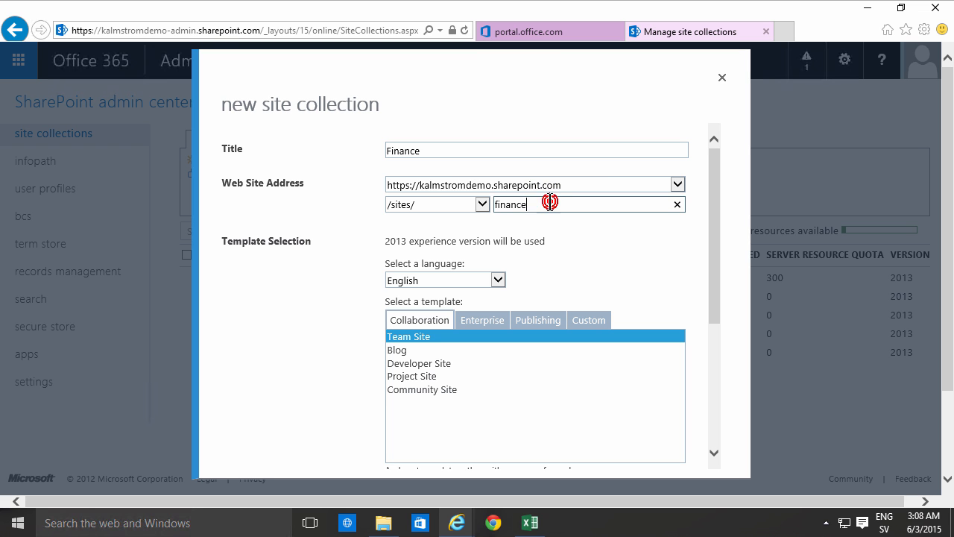
mouse_move(317, 192)
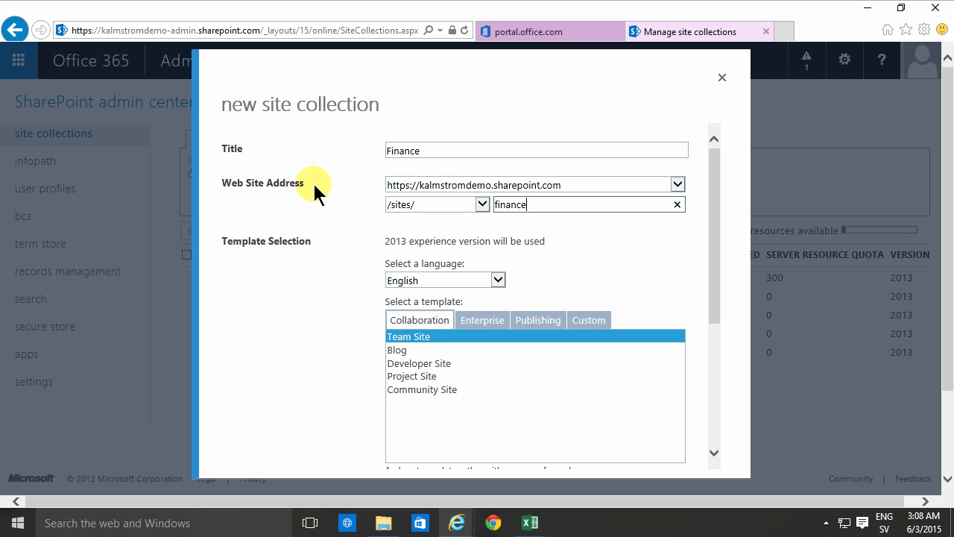
mouse_move(566, 201)
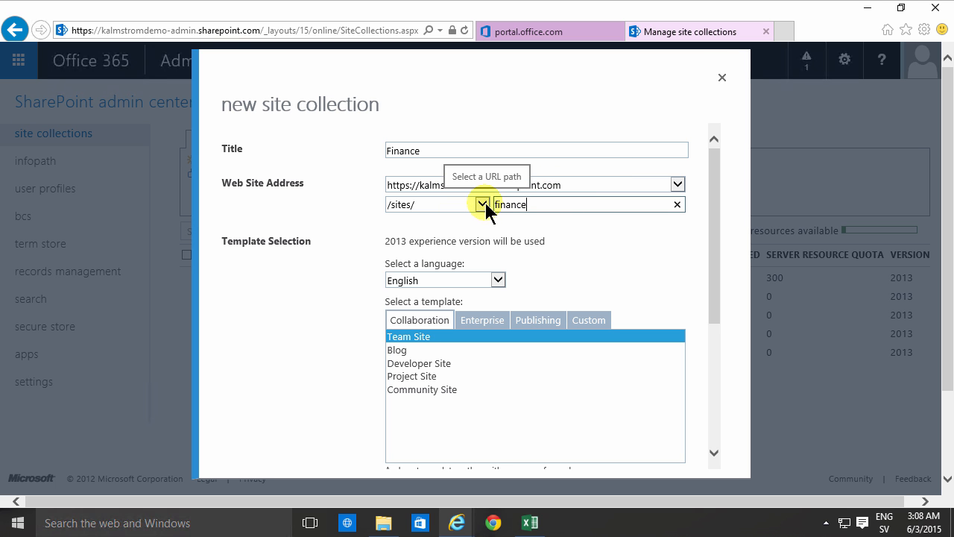
left_click(484, 204)
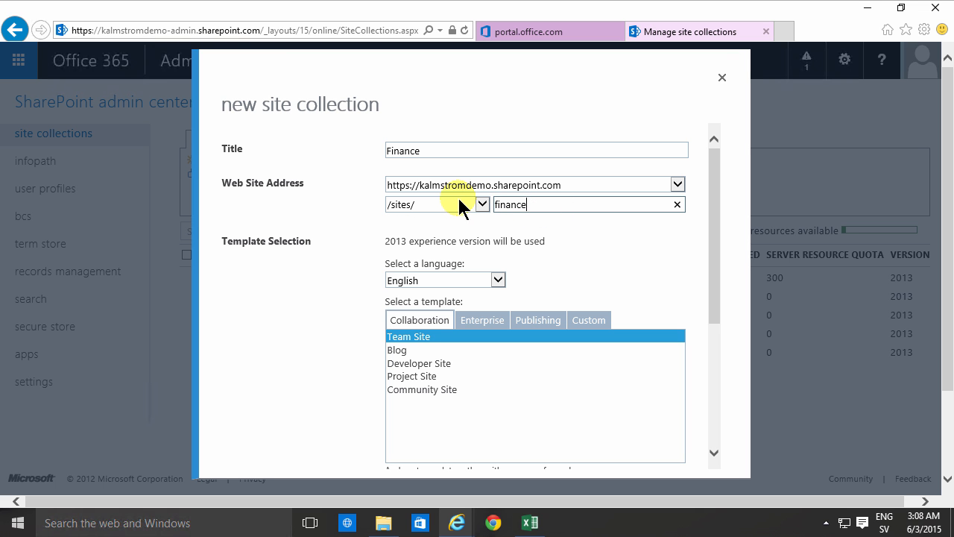
left_click(535, 150)
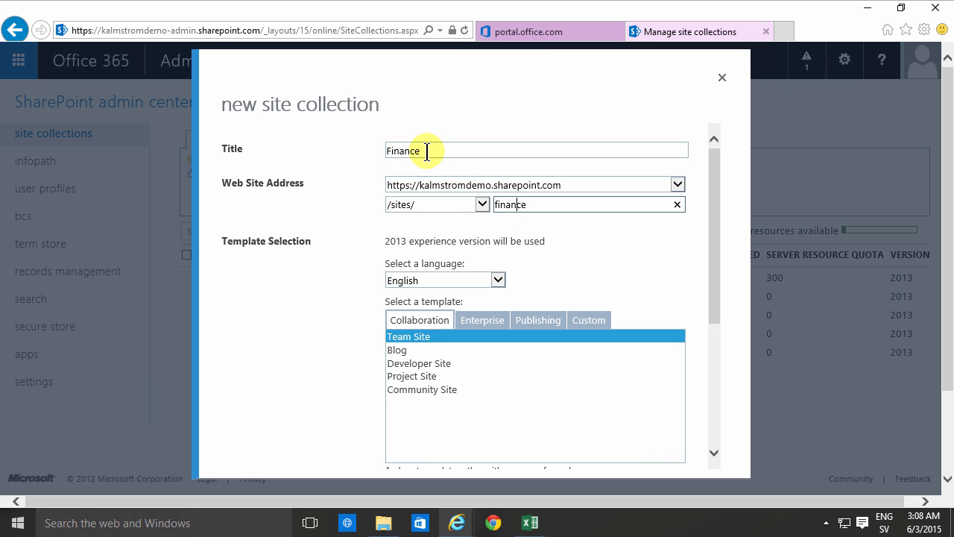
mouse_move(427, 150)
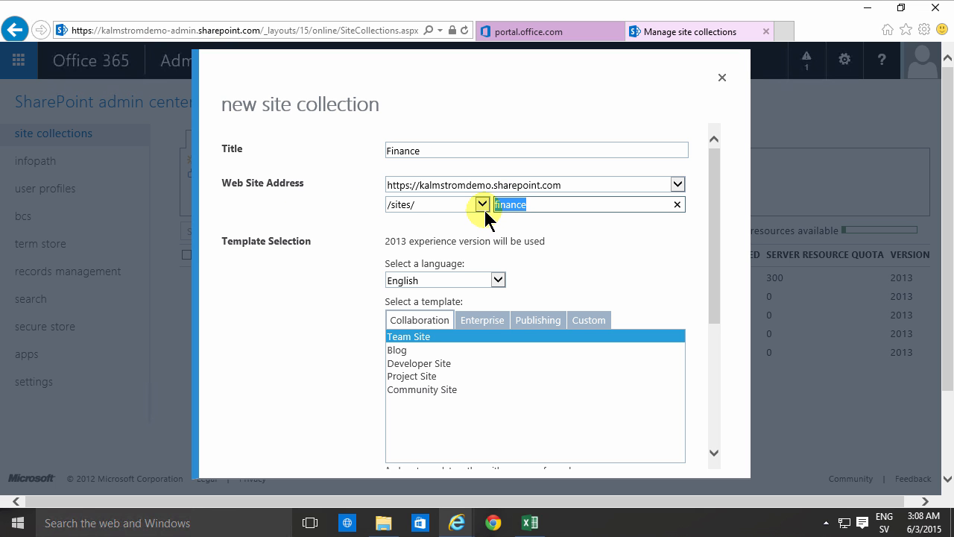
mouse_move(522, 214)
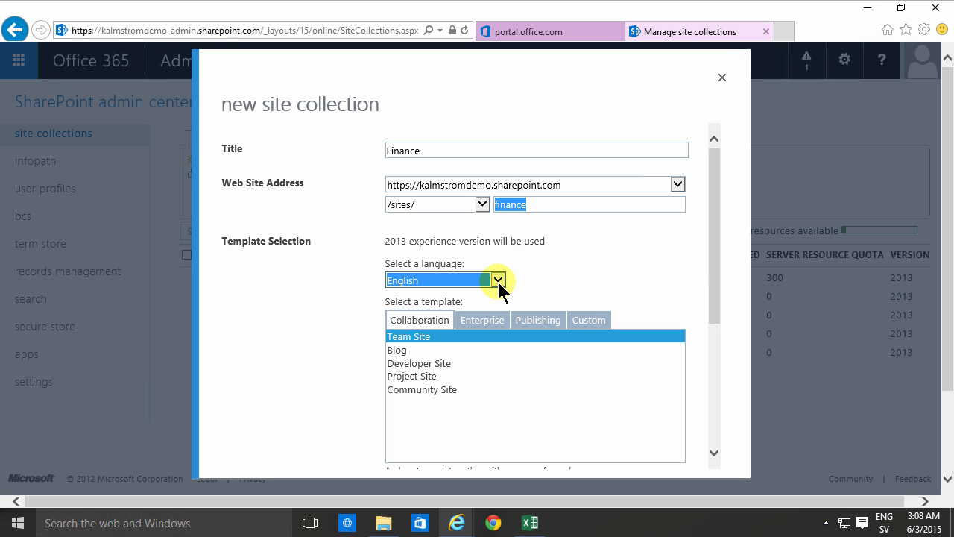
Choose English from the site language dropdown and scroll to the template list.
left_click(498, 280)
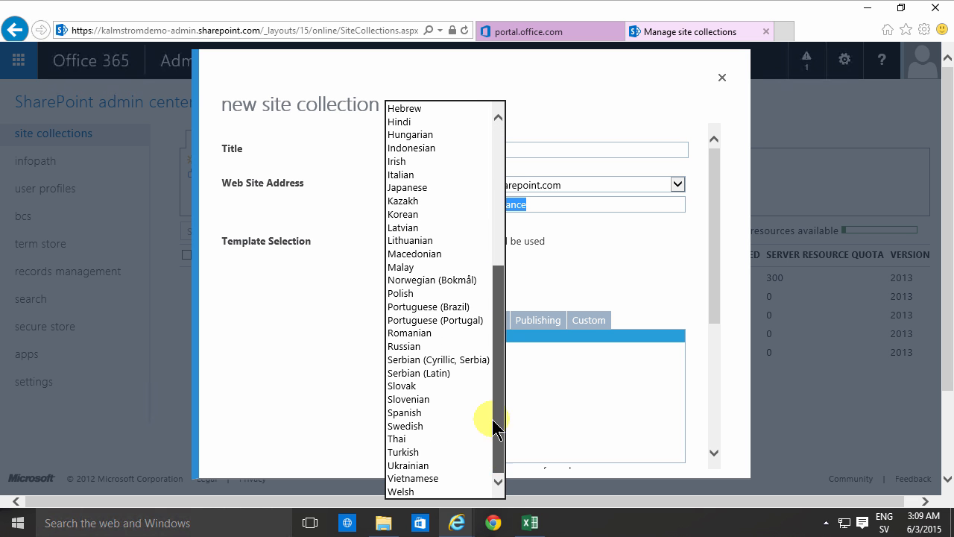
scroll("up", 3)
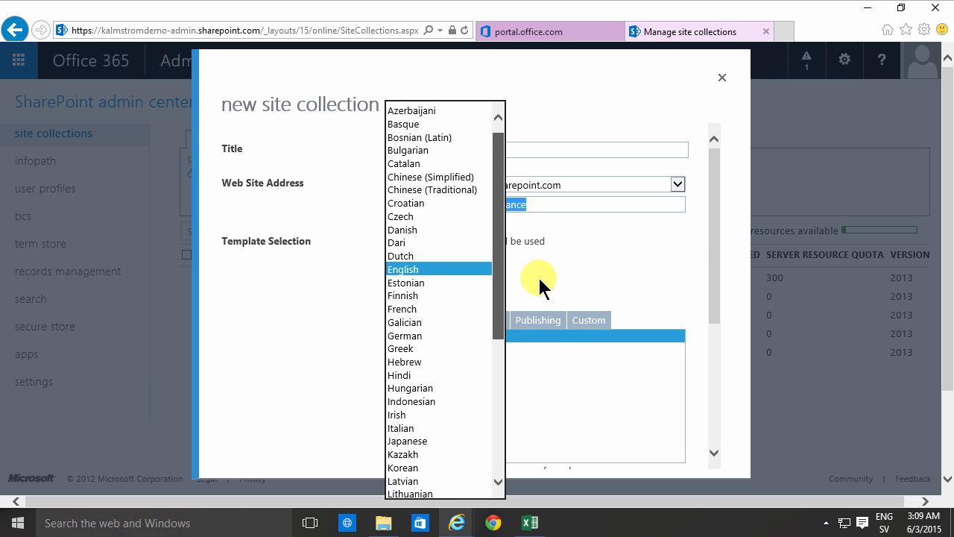
left_click(402, 269)
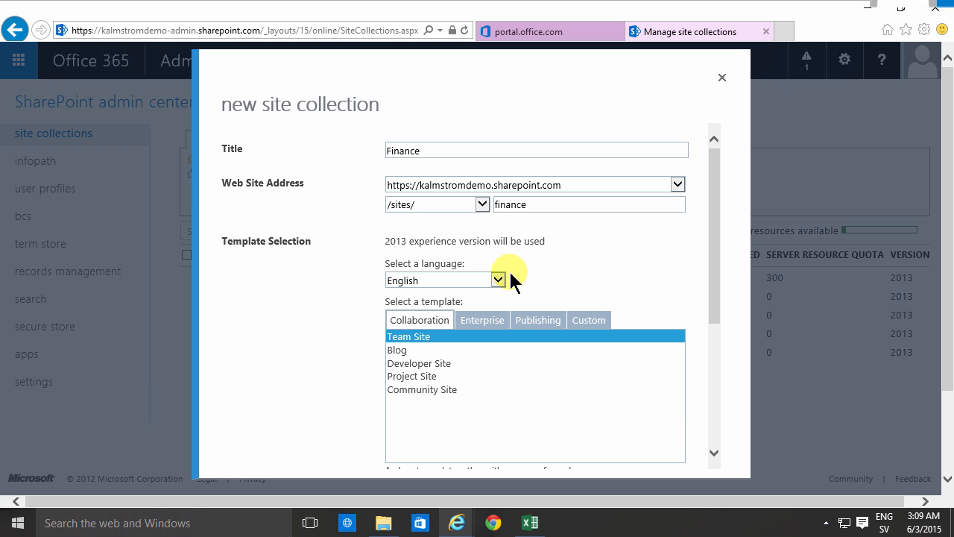
mouse_move(560, 333)
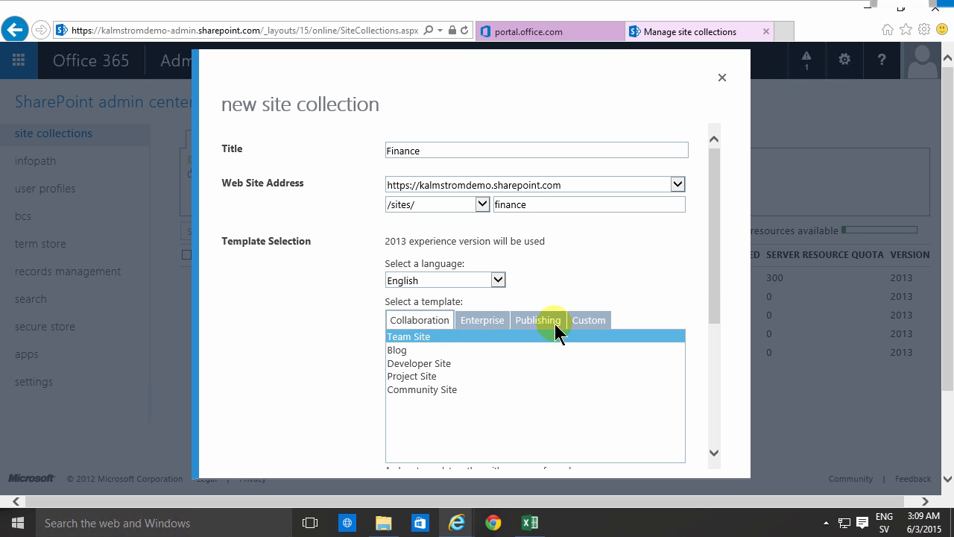
scroll("down", 3)
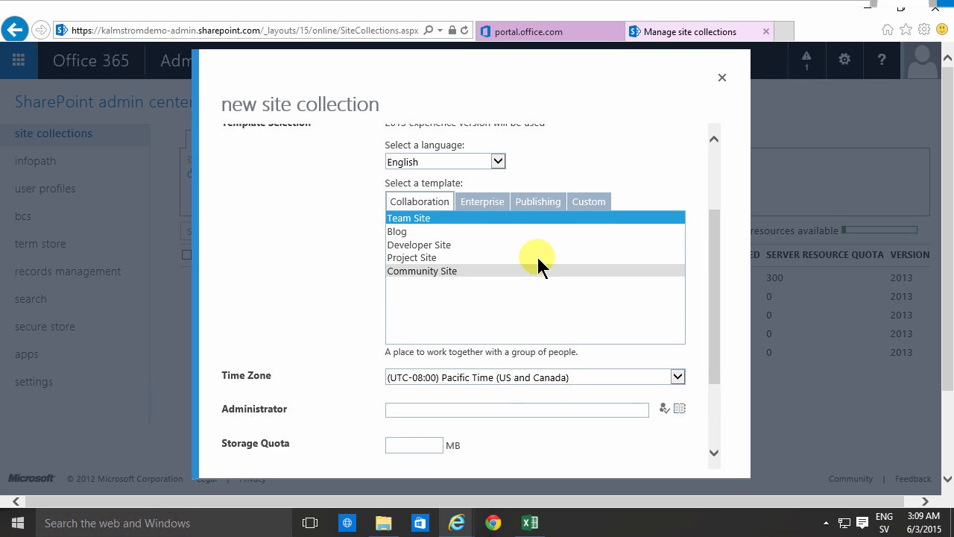
mouse_move(437, 235)
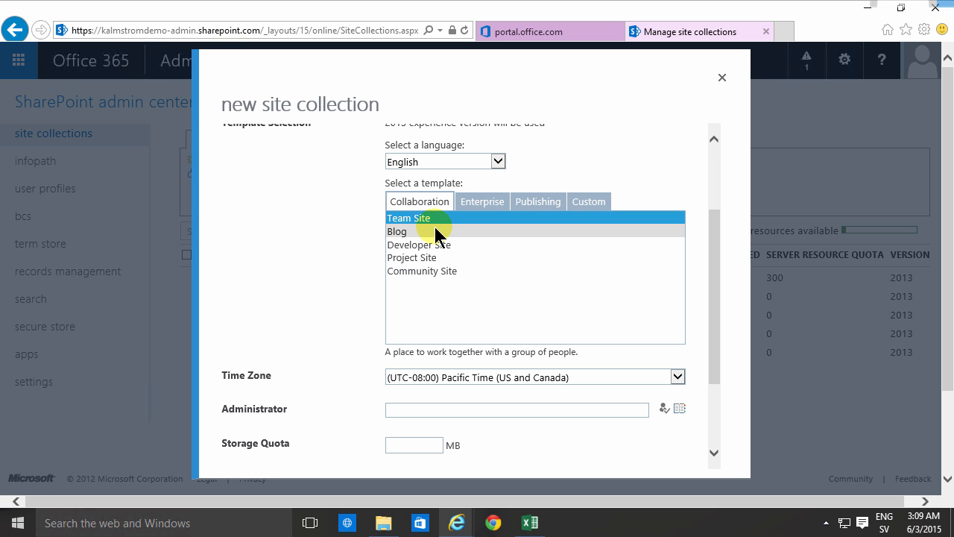
mouse_move(428, 223)
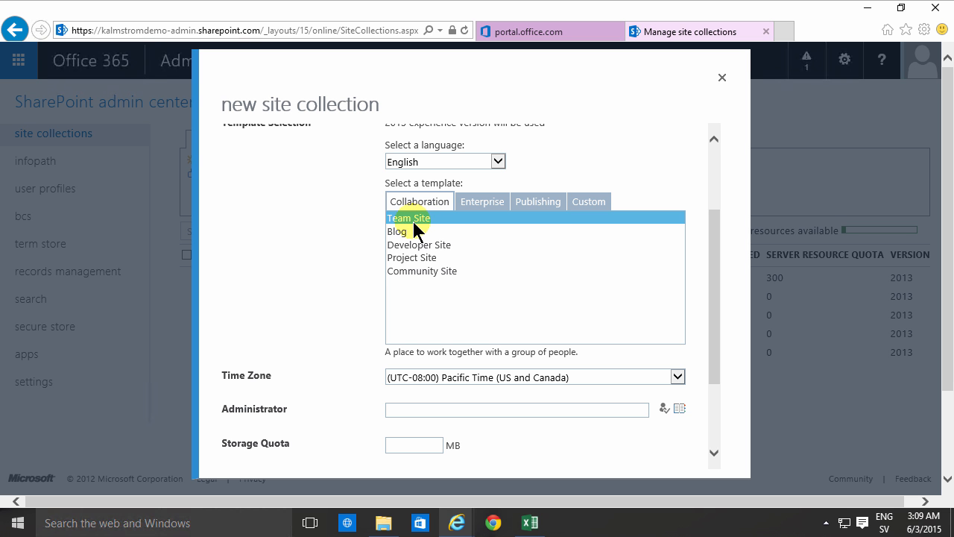
Select the Team Site template and the (UTC+01:00) Amsterdam, Berlin time zone.
left_click(675, 376)
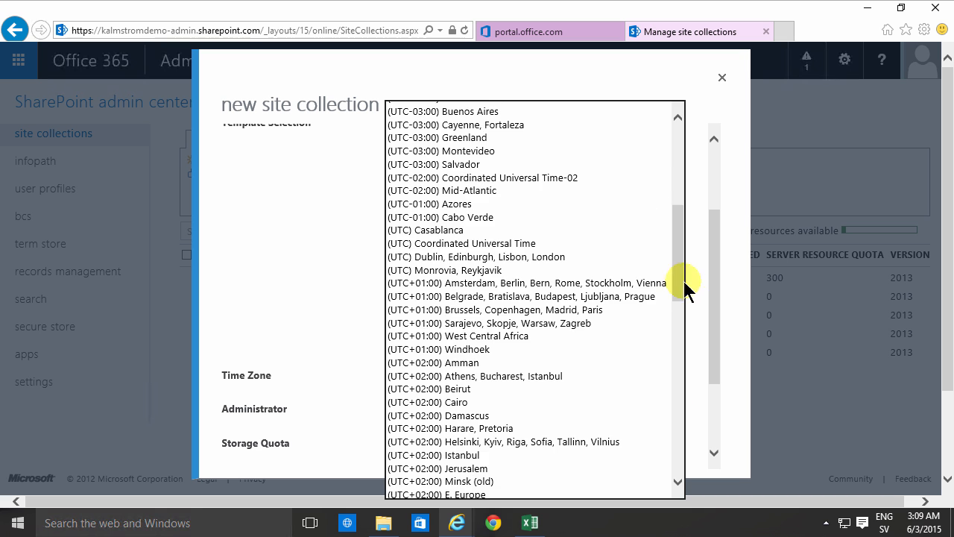
left_click(522, 283)
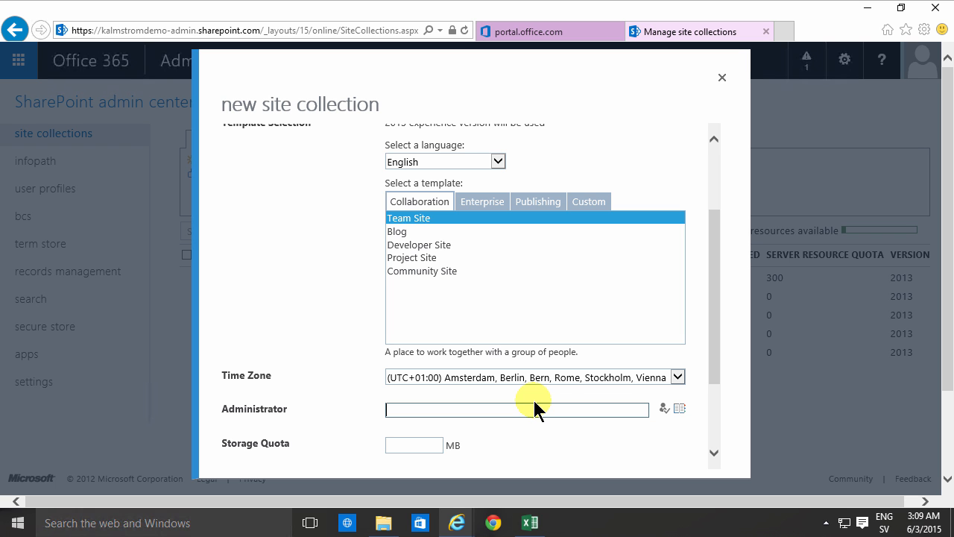
Enter 'peter' as administrator and resolve it to Peter Kalmström.
type("p")
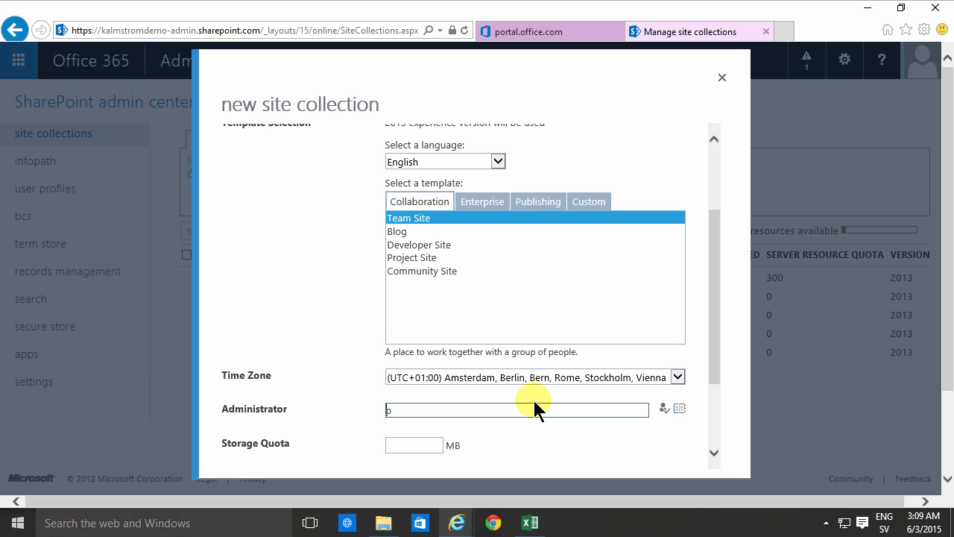
type("peter")
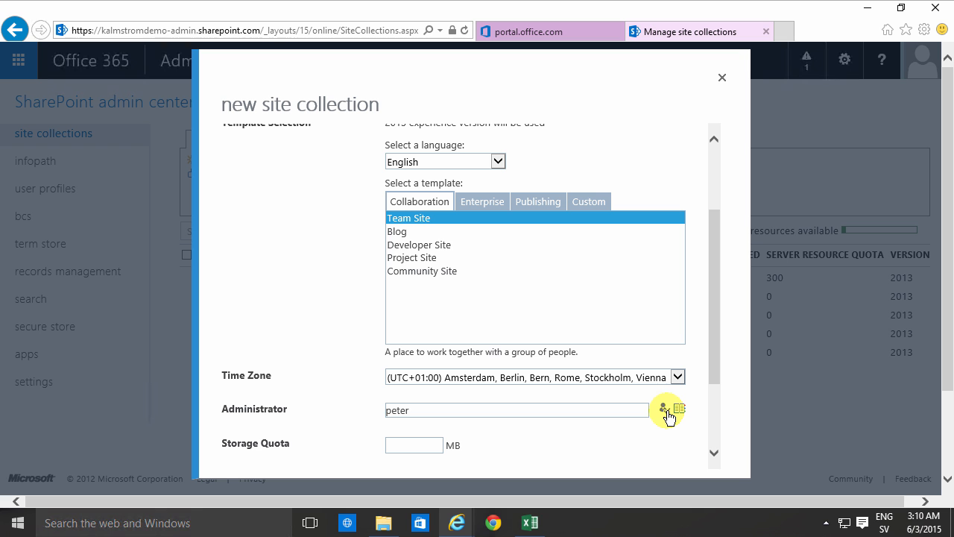
left_click(665, 410)
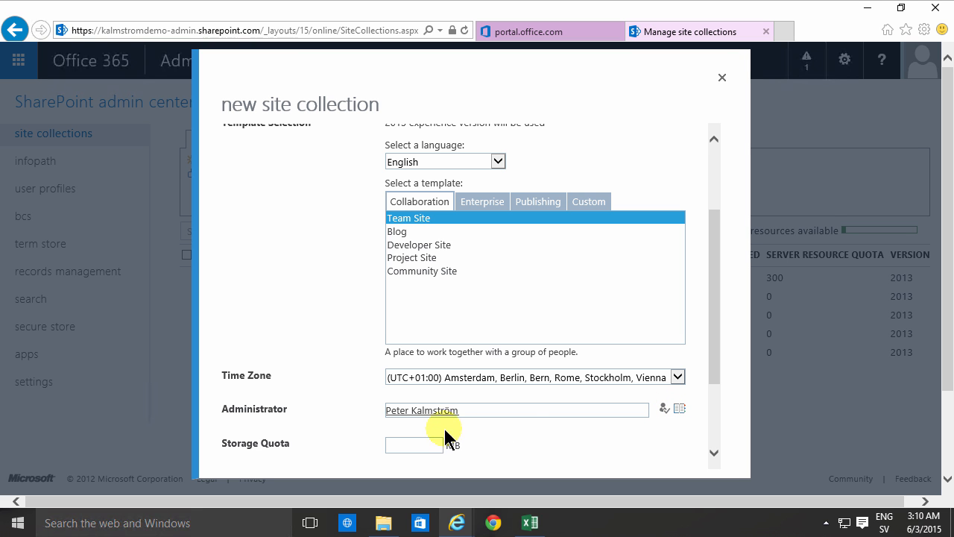
scroll("down", 3)
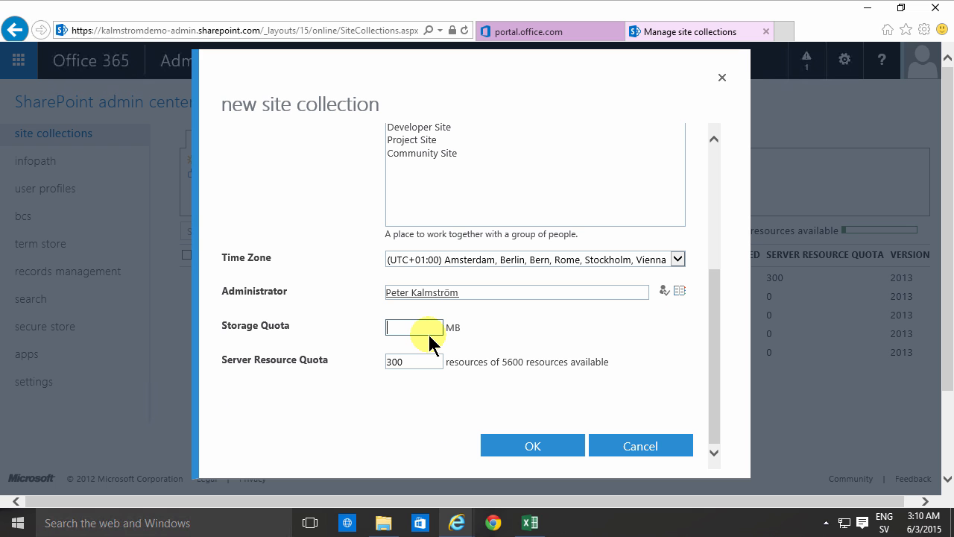
Enter a 300 MB storage quota and change the server resource quota to 100.
type("3")
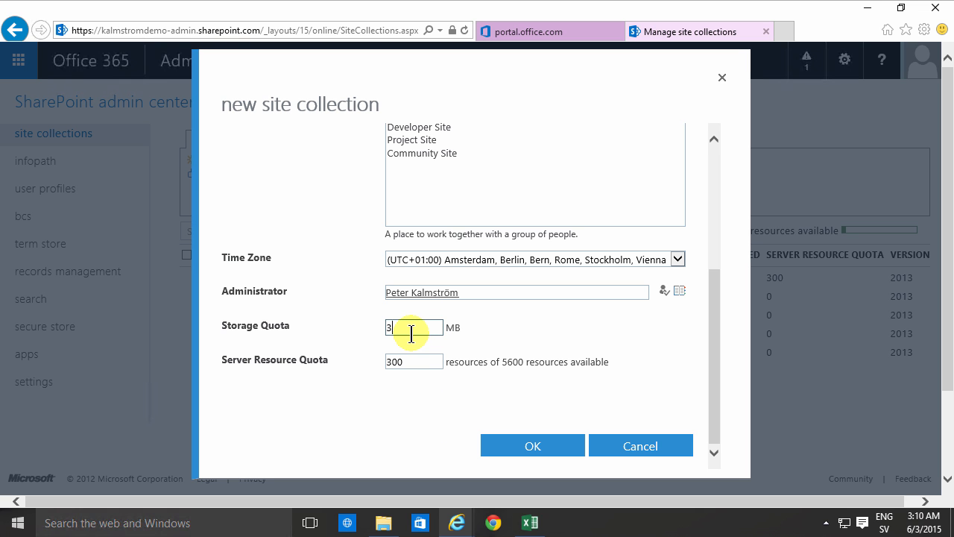
type("00")
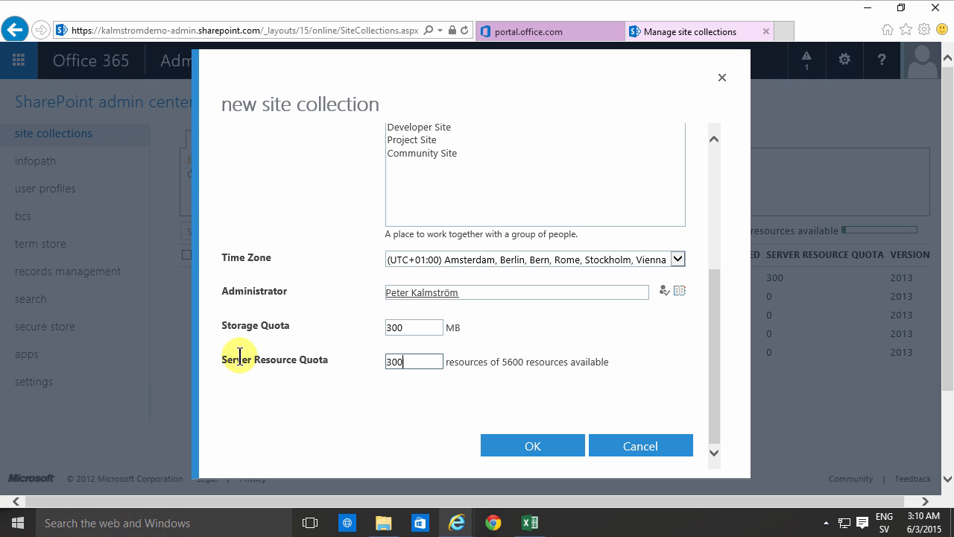
mouse_move(511, 365)
type("1")
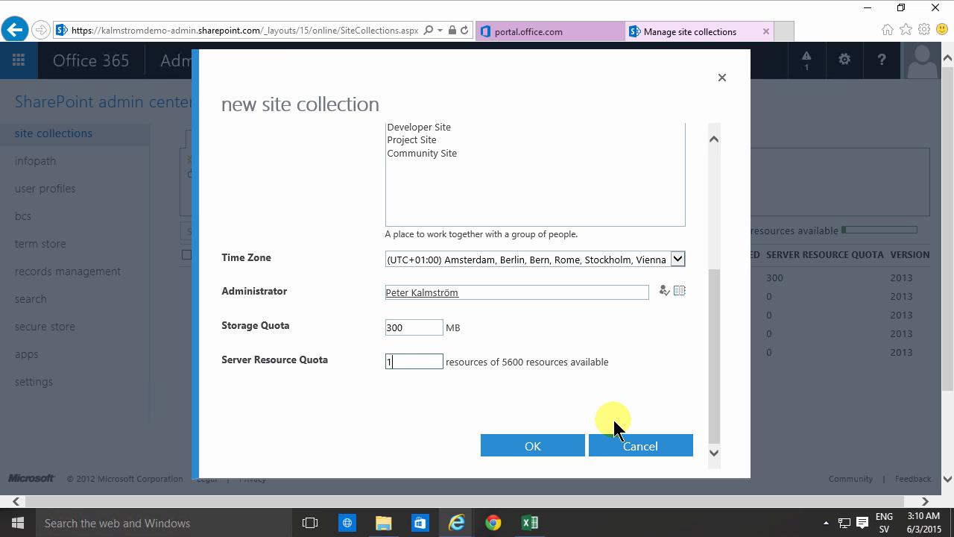
type("00")
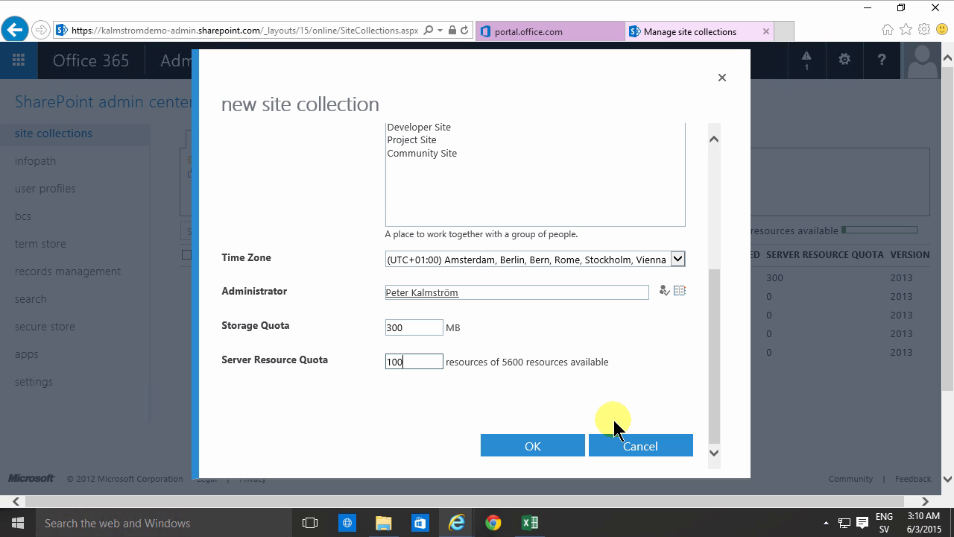
mouse_move(515, 379)
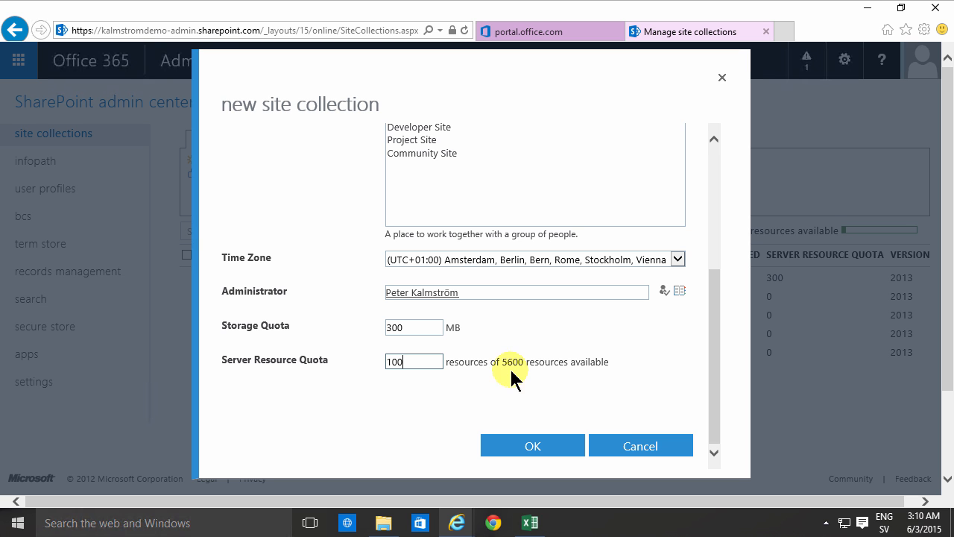
left_click(414, 362)
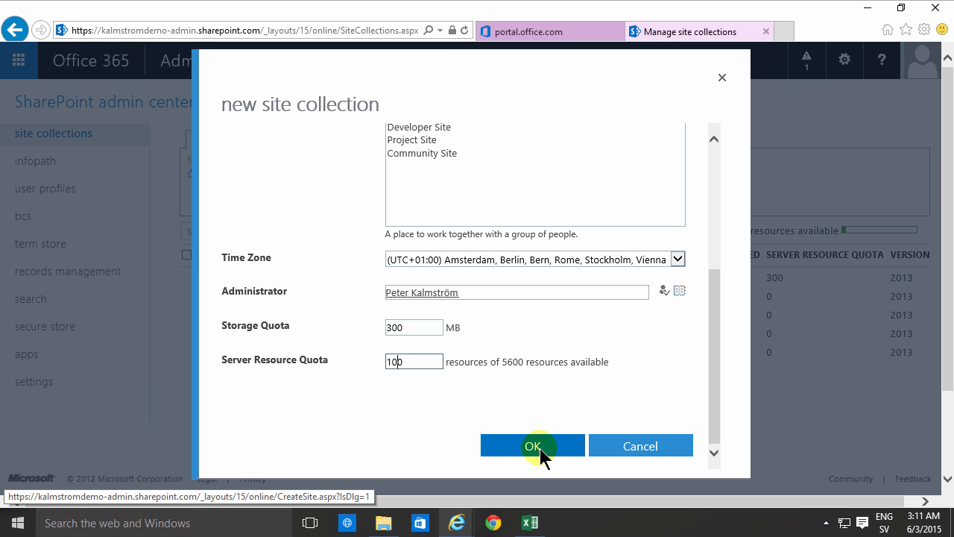
mouse_move(428, 391)
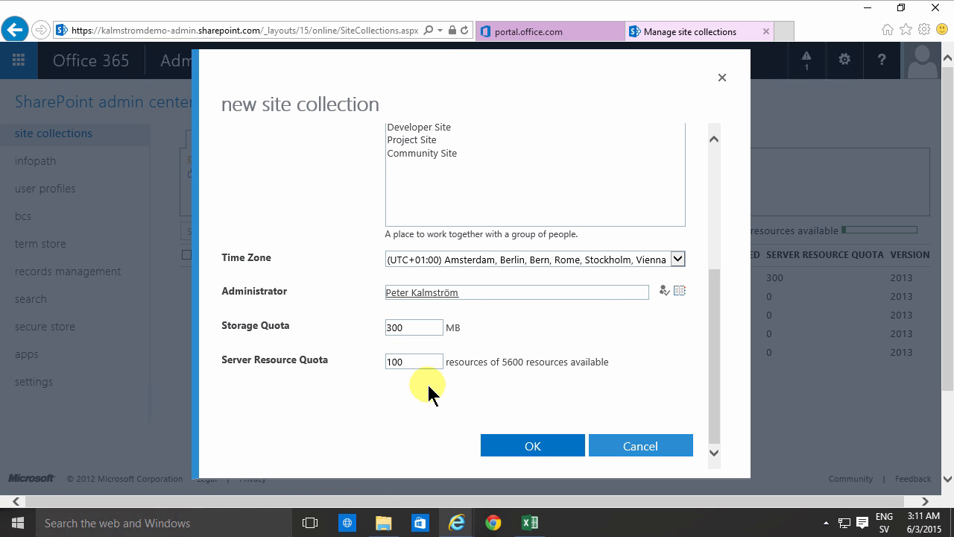
Confirm the new site collection dialog with OK to create /sites/finance.
left_click(532, 446)
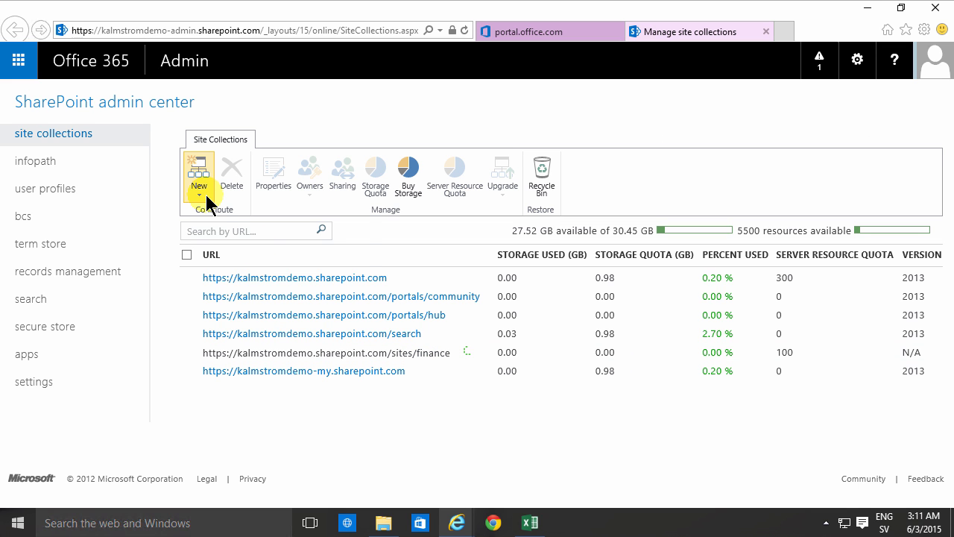
mouse_move(198, 175)
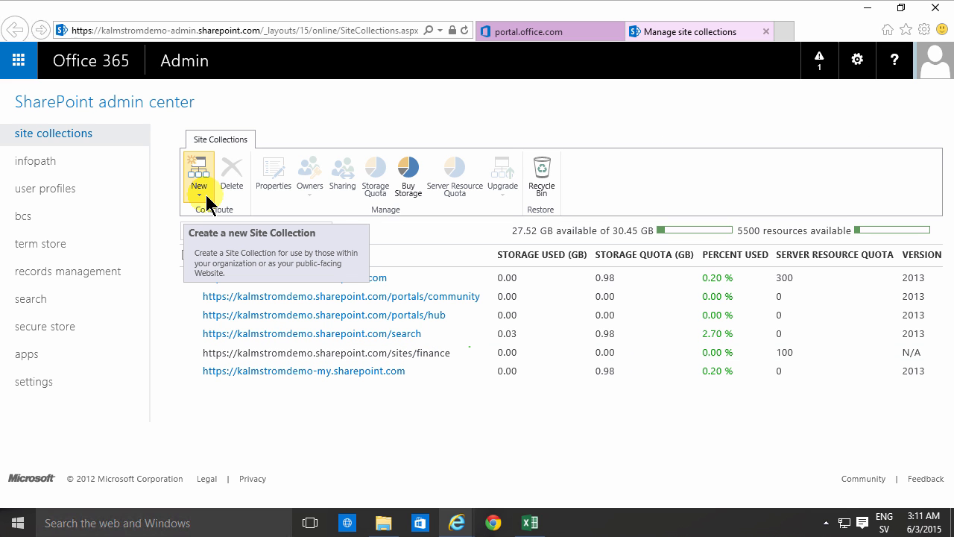